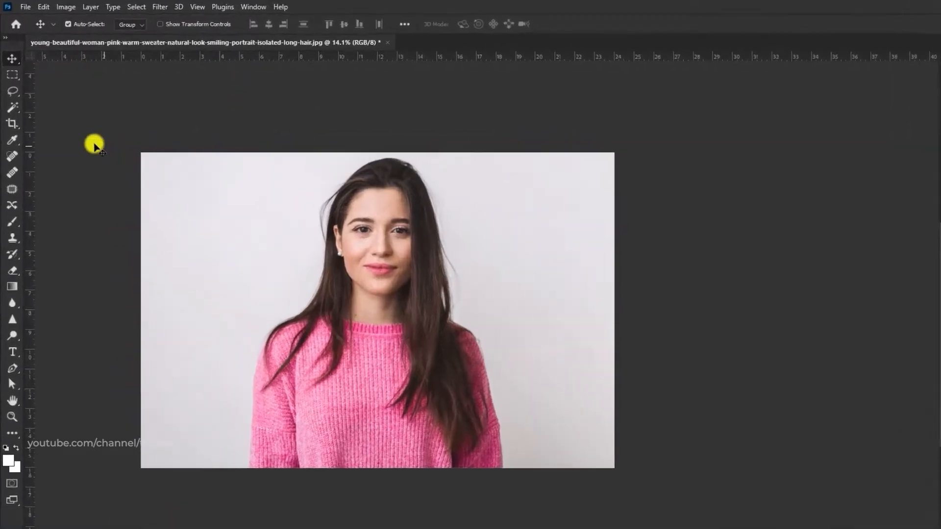
Pick the Crop tool with a W x H x Resolution preset of 3.5 × 4.5 cm at 300 px/in.
click(11, 122)
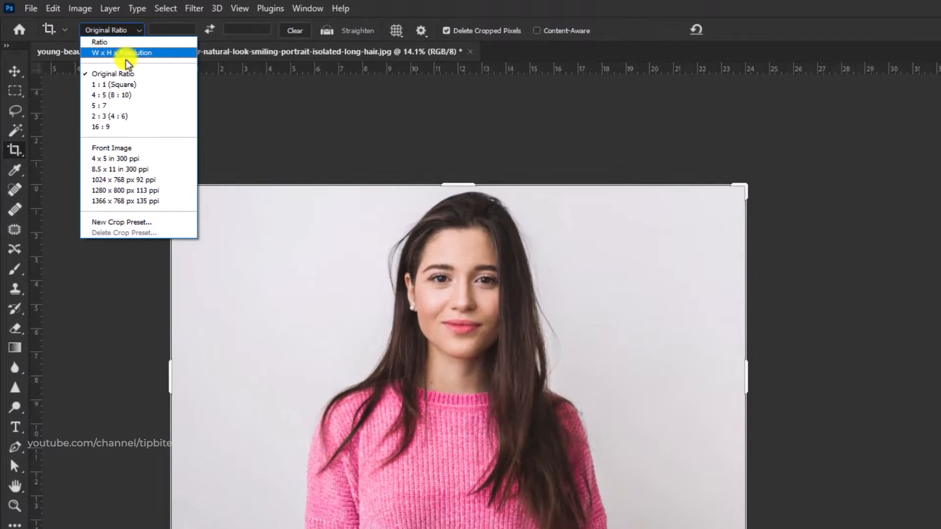
click(125, 53)
text(3.5)
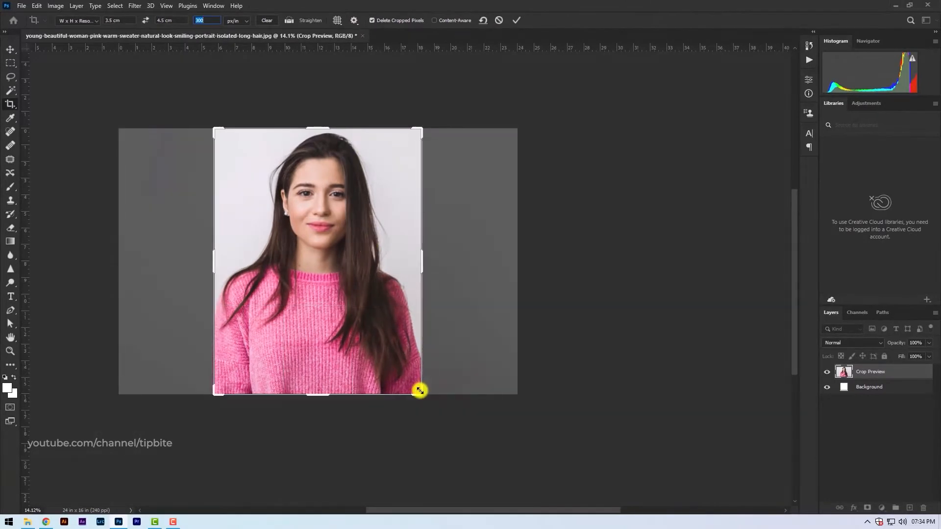
Adjust the crop box to frame the head and shoulders, then commit the crop.
drag(420, 391, 415, 348)
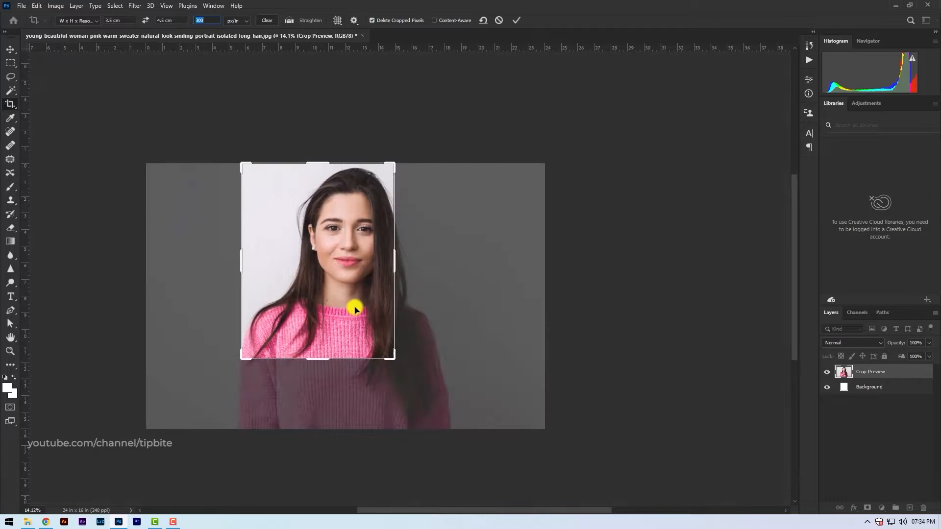
drag(354, 310, 320, 310)
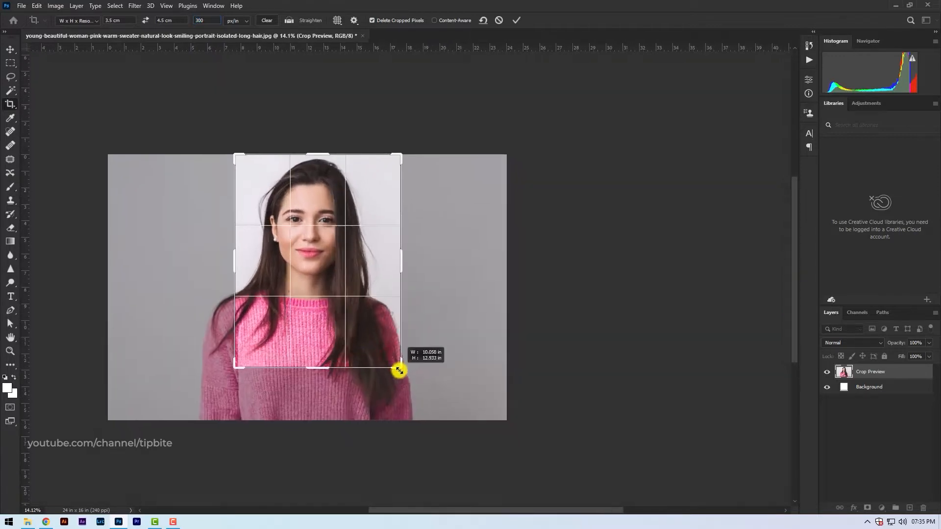
drag(399, 371, 359, 340)
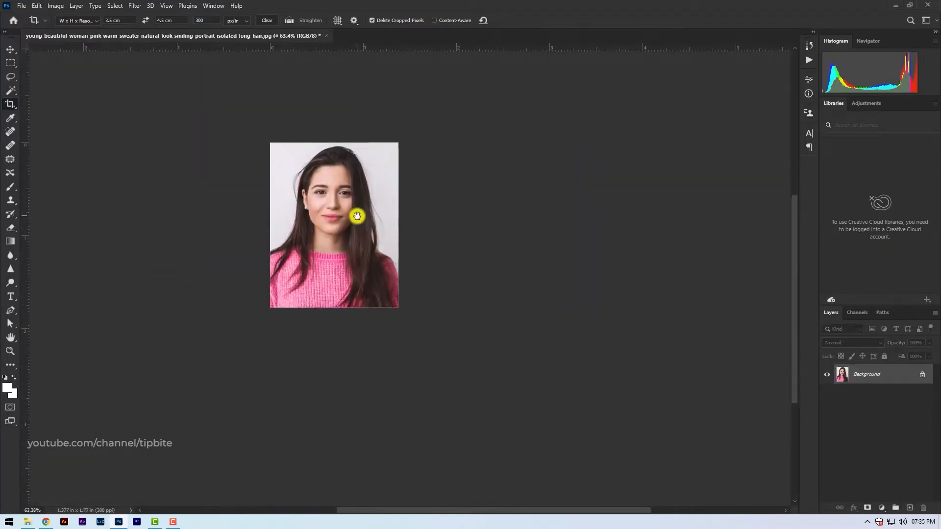
click(114, 6)
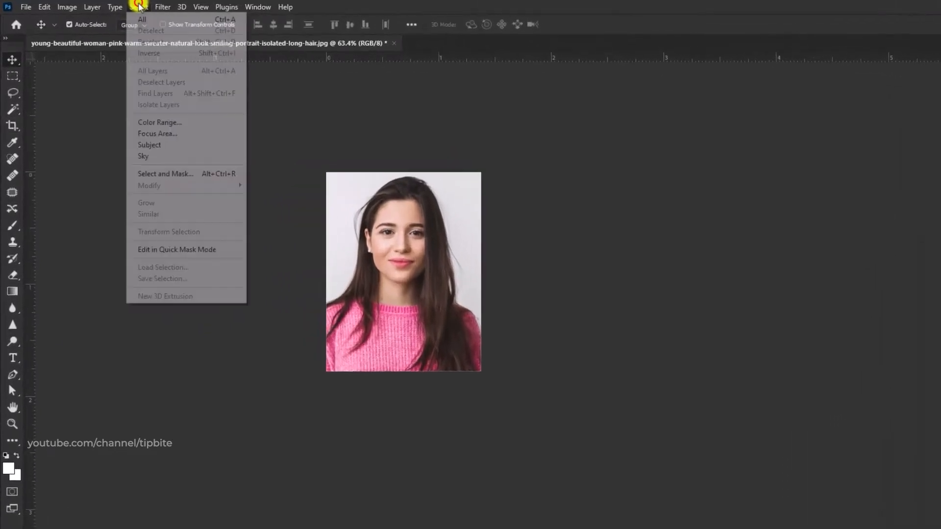
Select all and apply a black 1.2-width stroke around the portrait's edge.
click(143, 19)
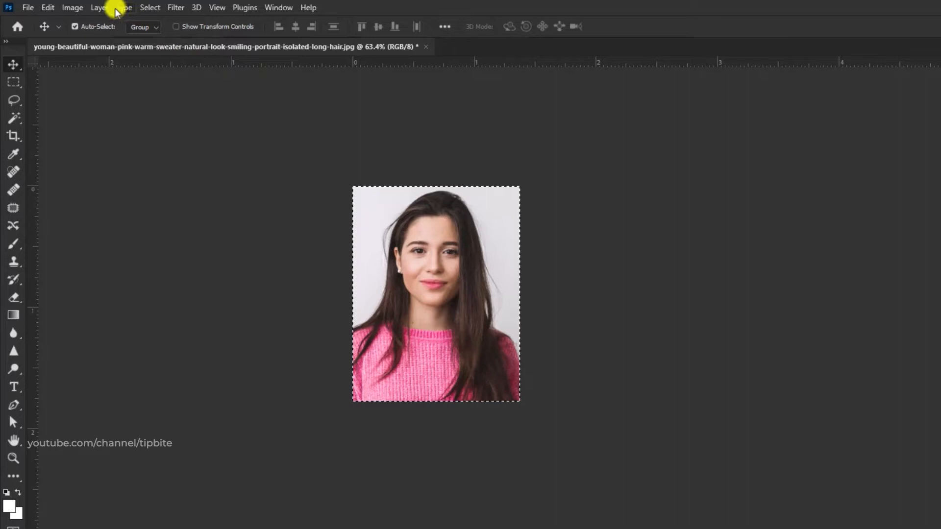
click(48, 8)
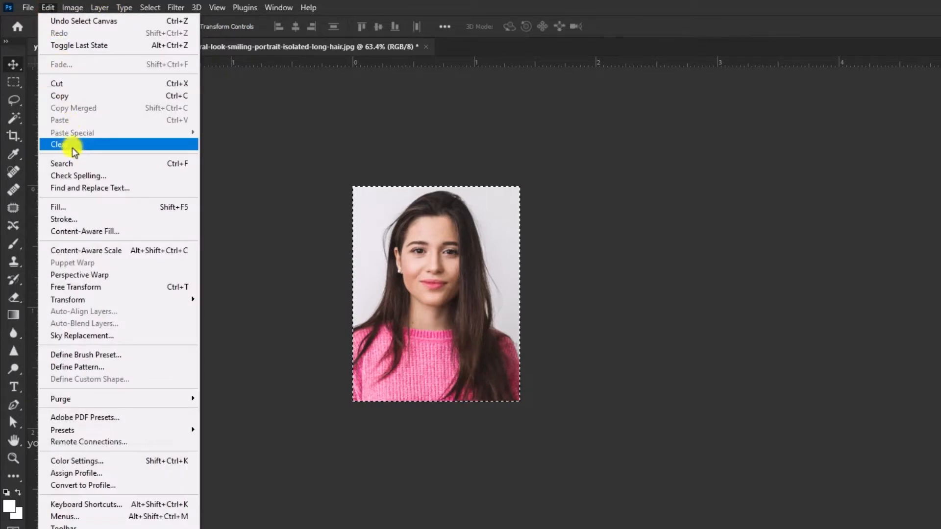
click(64, 219)
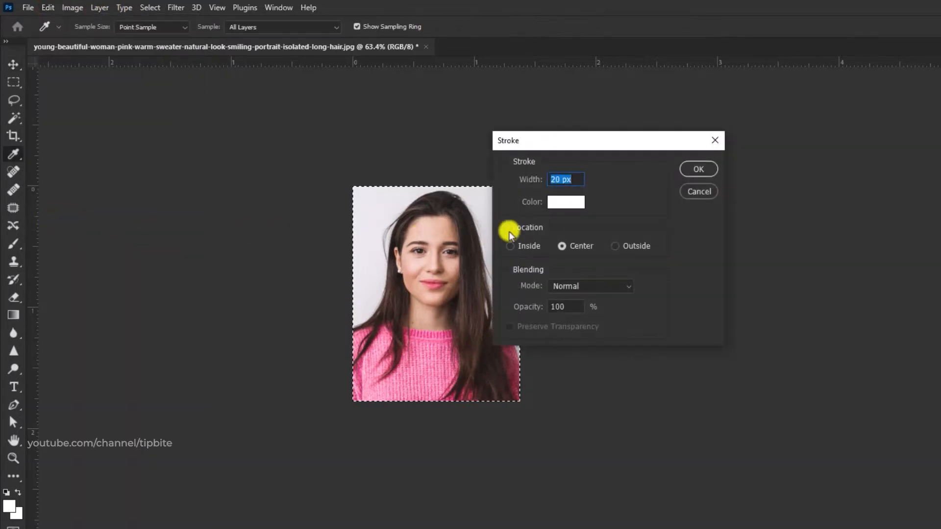
click(565, 202)
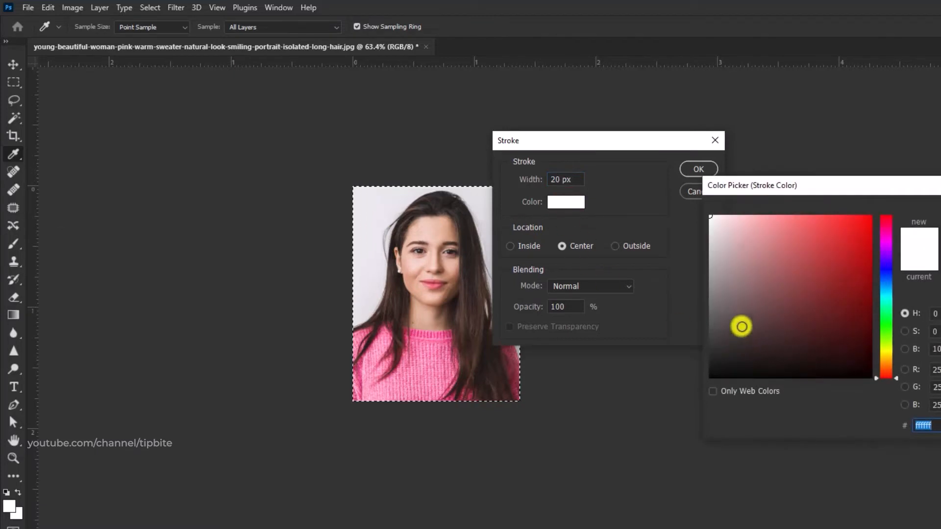
click(706, 383)
text(1)
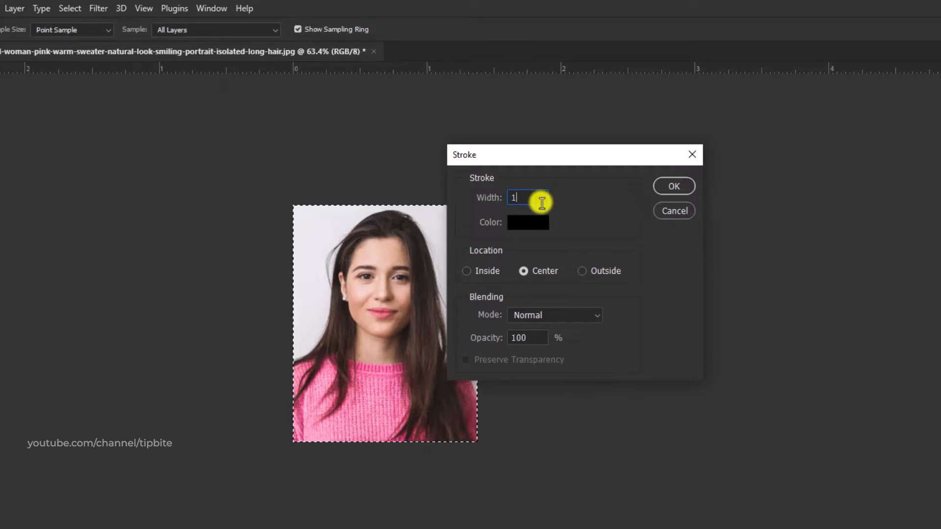
text(.2)
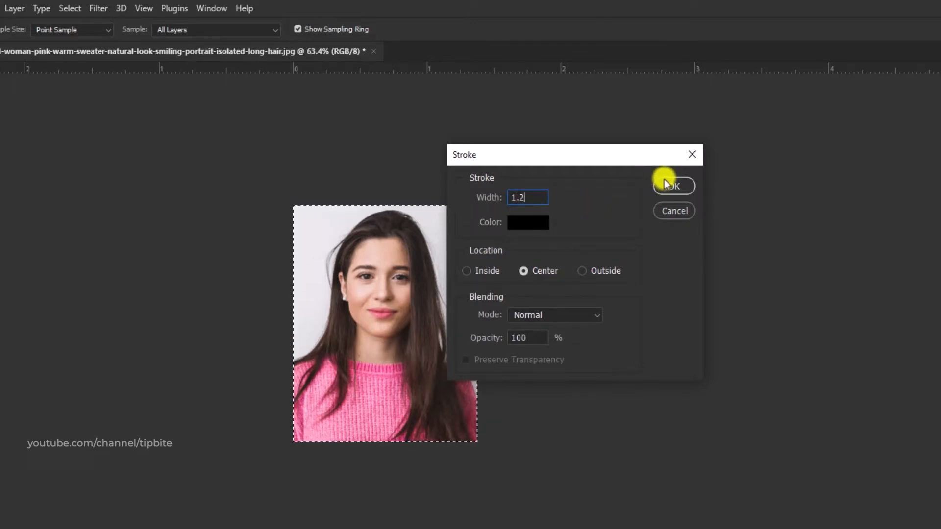
click(674, 186)
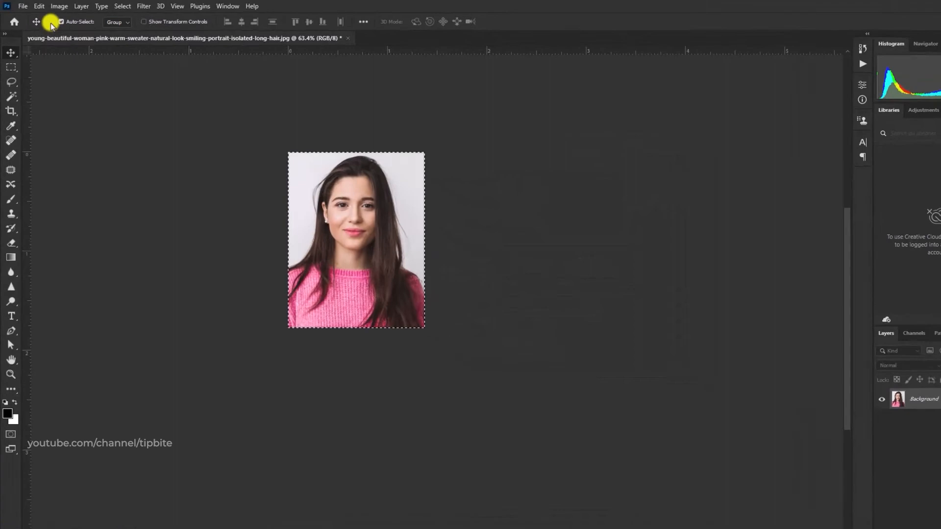
Copy the stroked portrait and create a white 6 × 4 inch landscape photo document at 300 ppi.
click(44, 7)
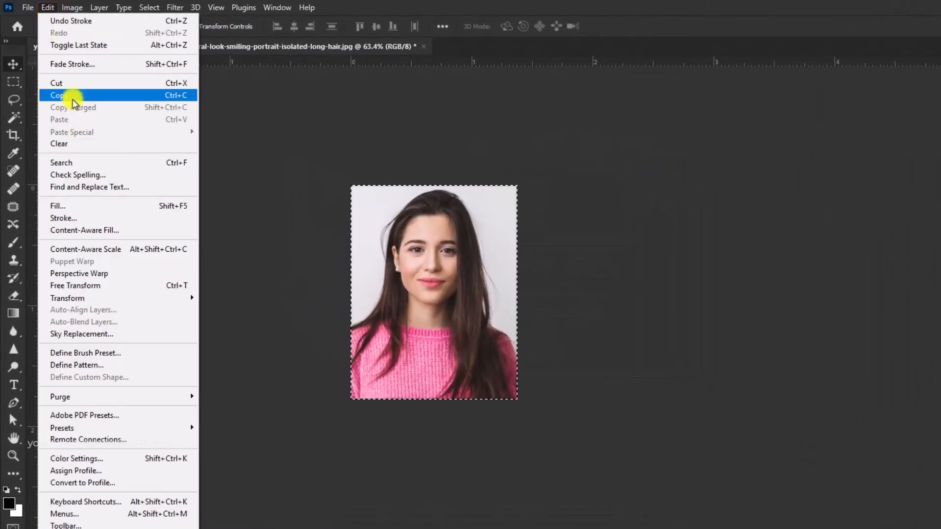
click(58, 96)
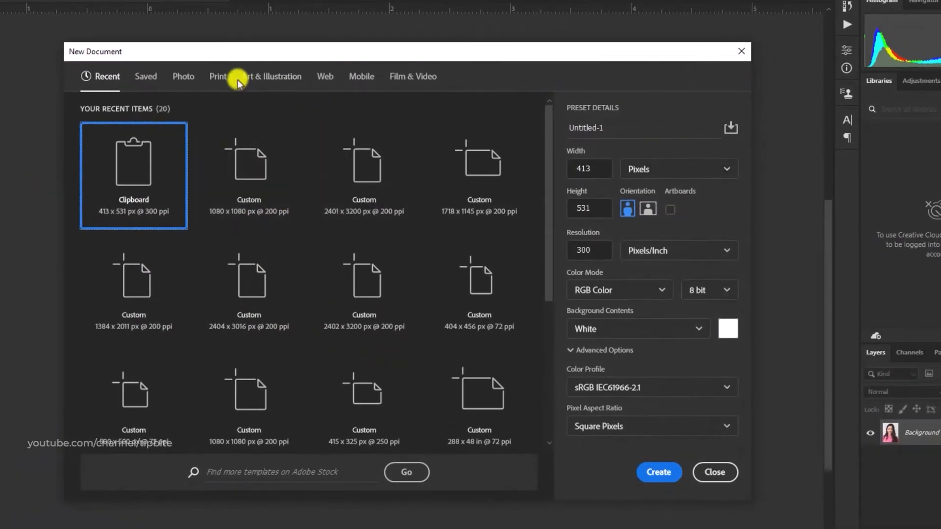
click(184, 77)
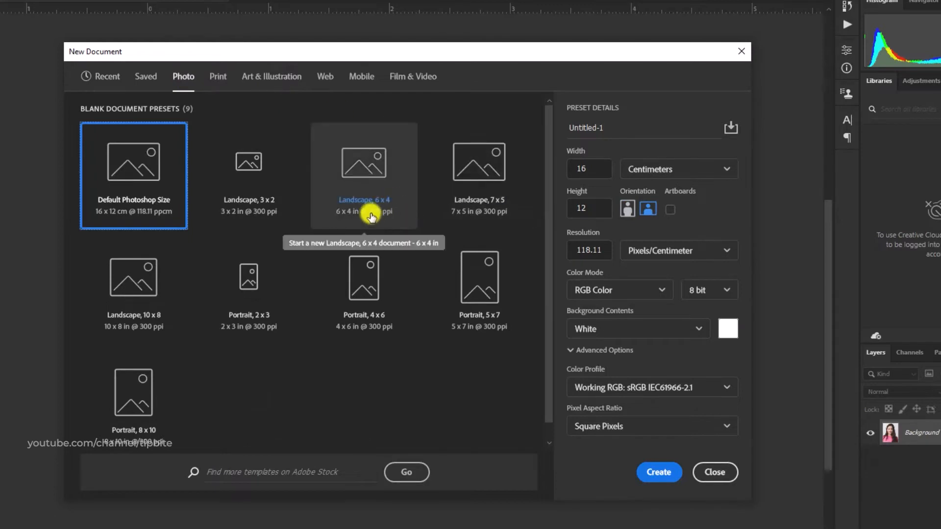
click(364, 176)
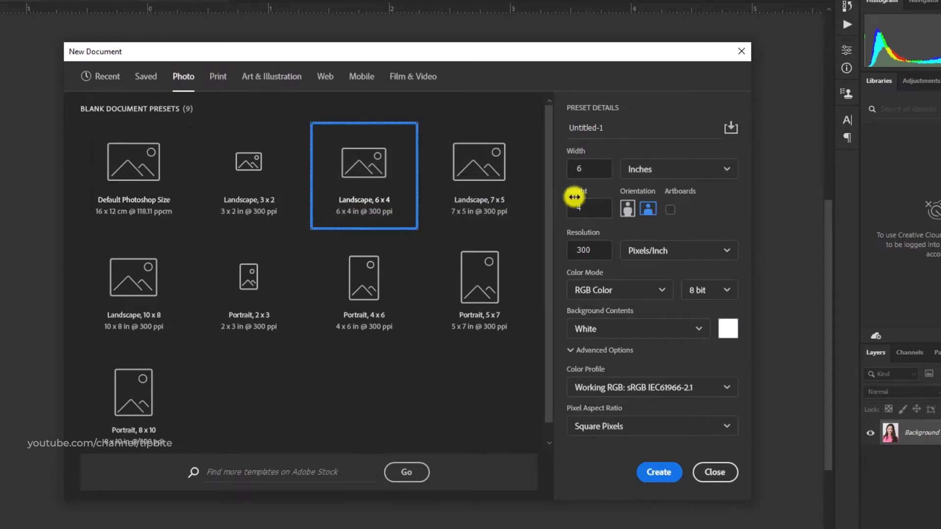
mouse_move(582, 273)
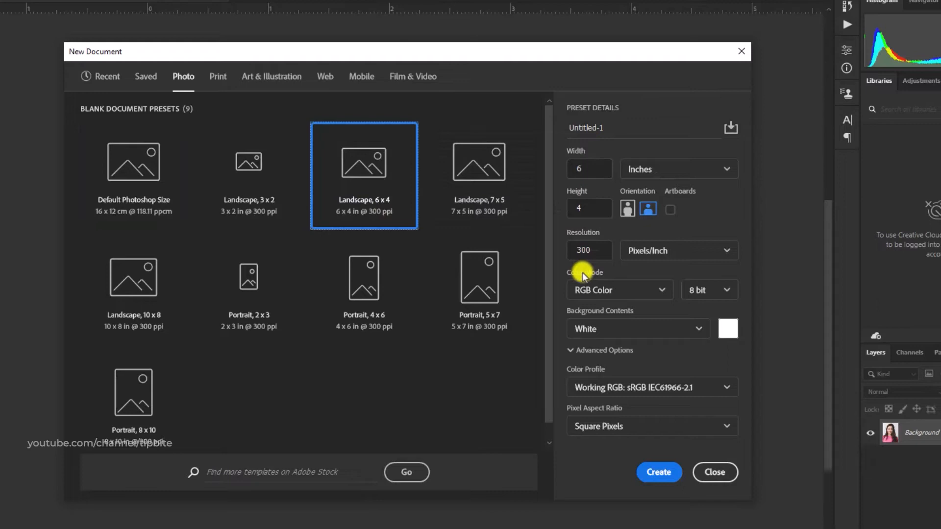
click(652, 387)
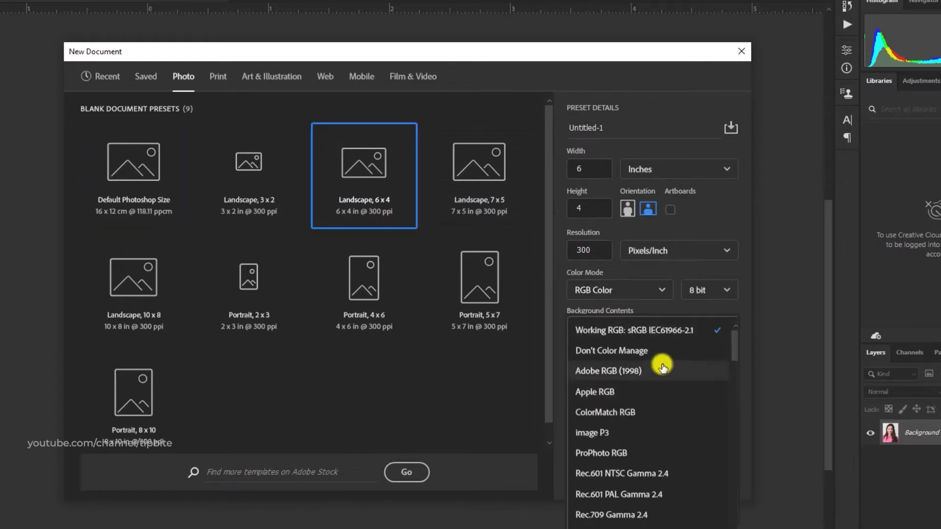
click(611, 351)
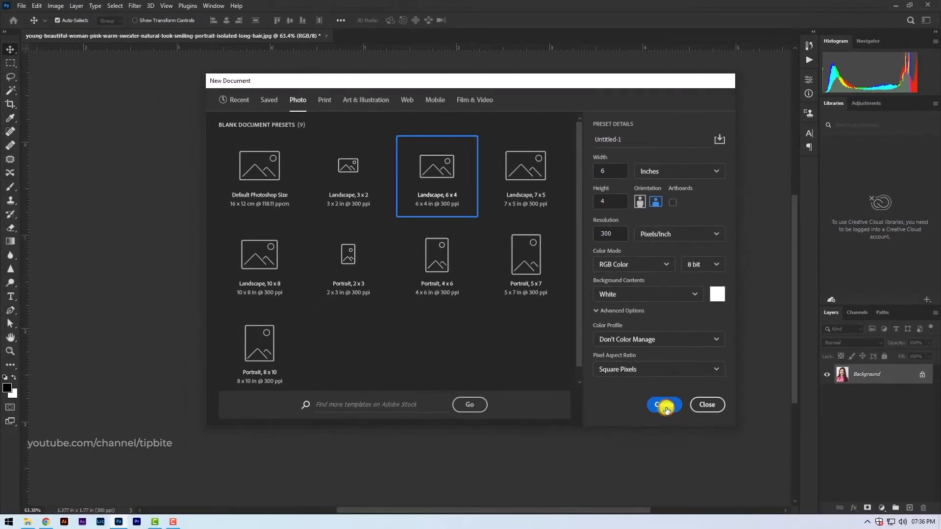
click(665, 405)
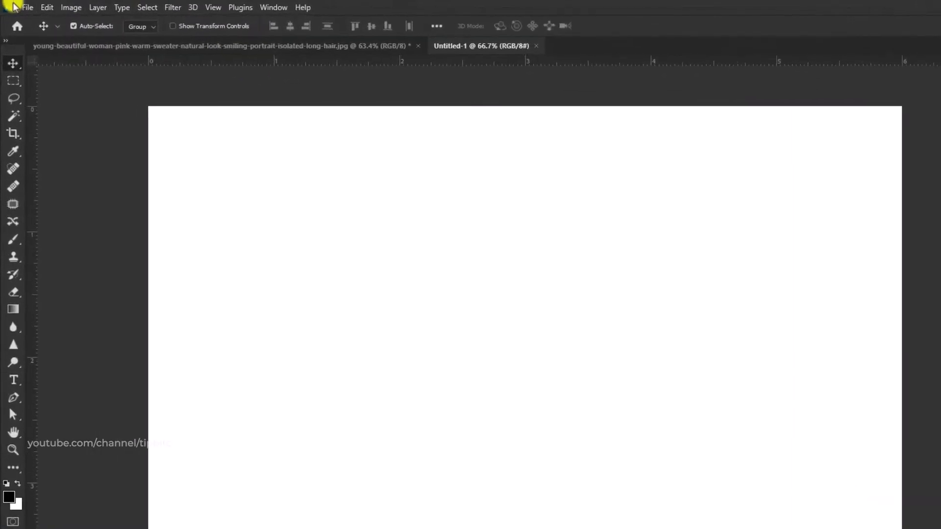
Paste the portrait and position it at the sheet's top-left corner.
click(47, 7)
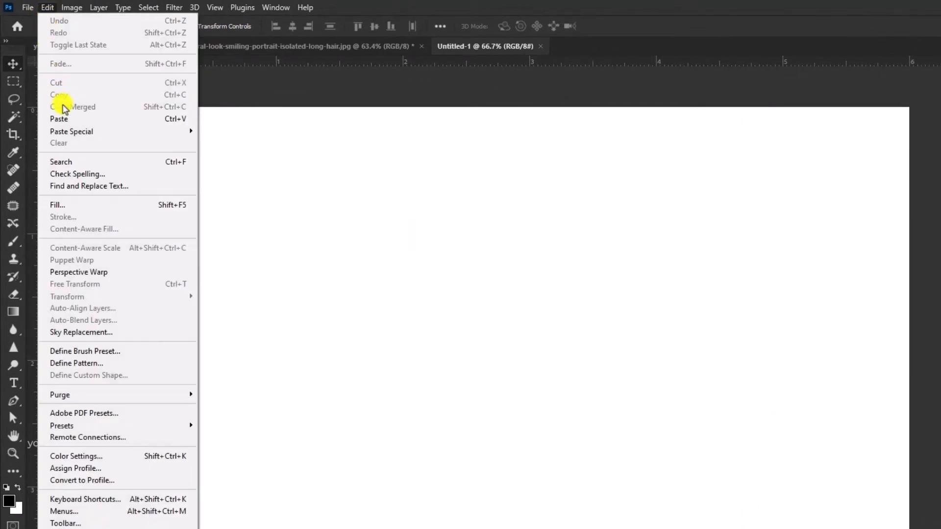
click(58, 119)
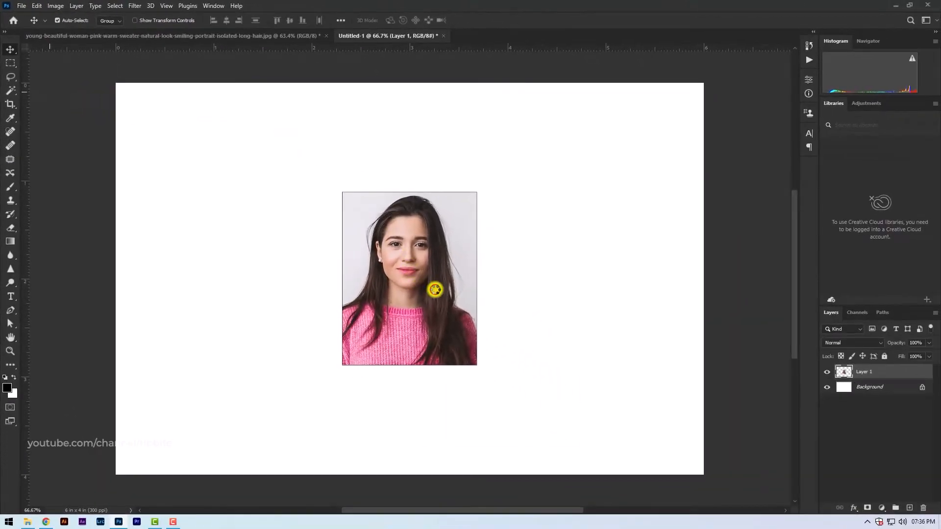
drag(435, 290, 264, 215)
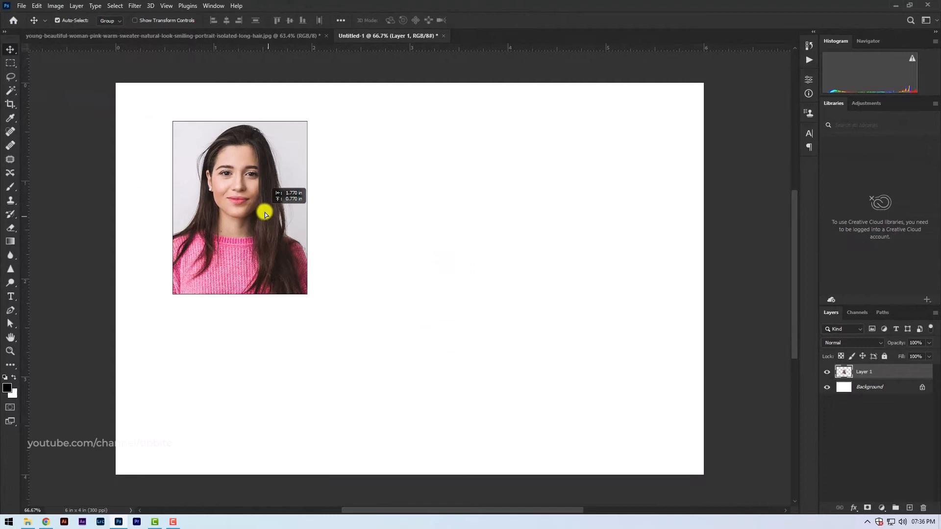
drag(264, 214, 235, 215)
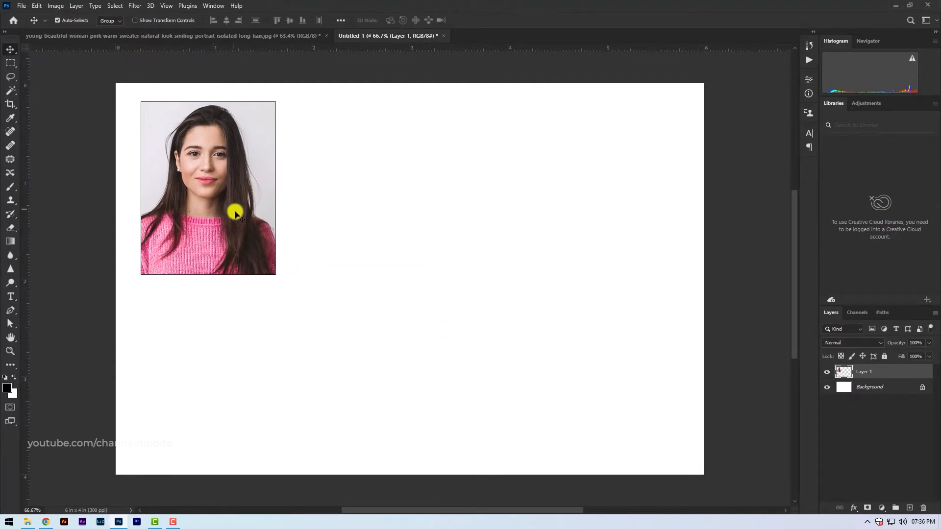
mouse_move(237, 218)
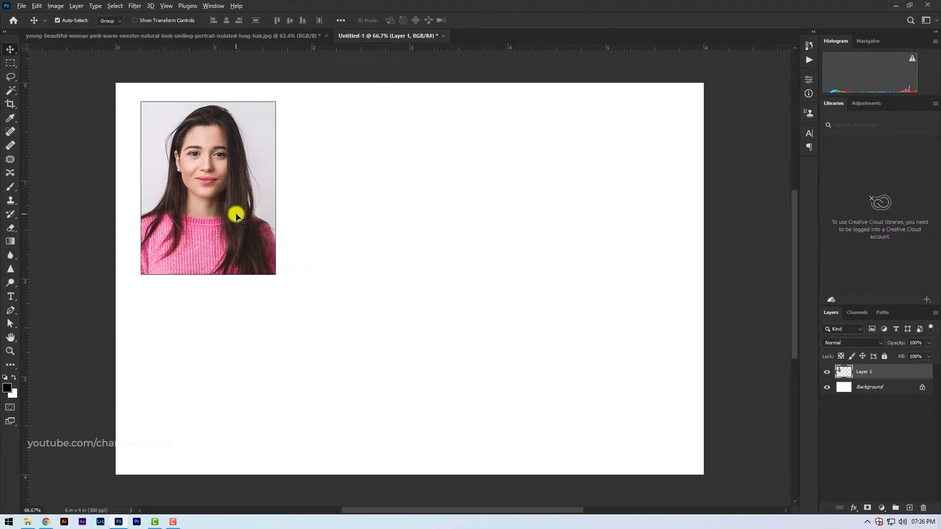
Alt-drag duplicates beside it and down into a second row, aligning the copies.
drag(236, 216, 404, 227)
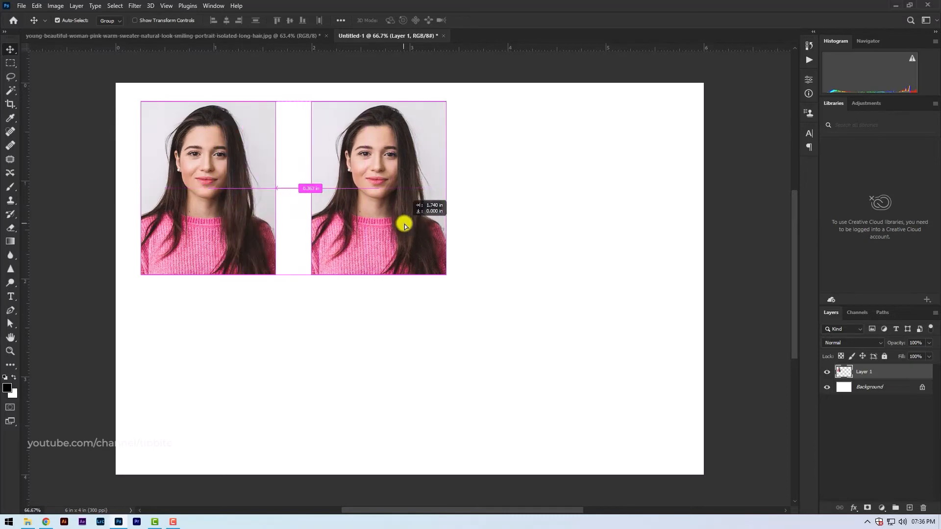
drag(404, 227, 377, 229)
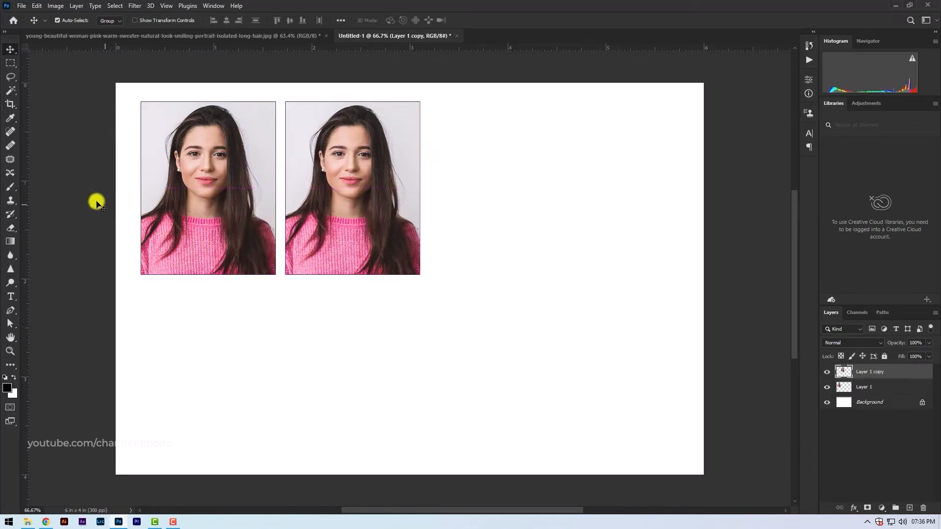
drag(353, 188, 358, 404)
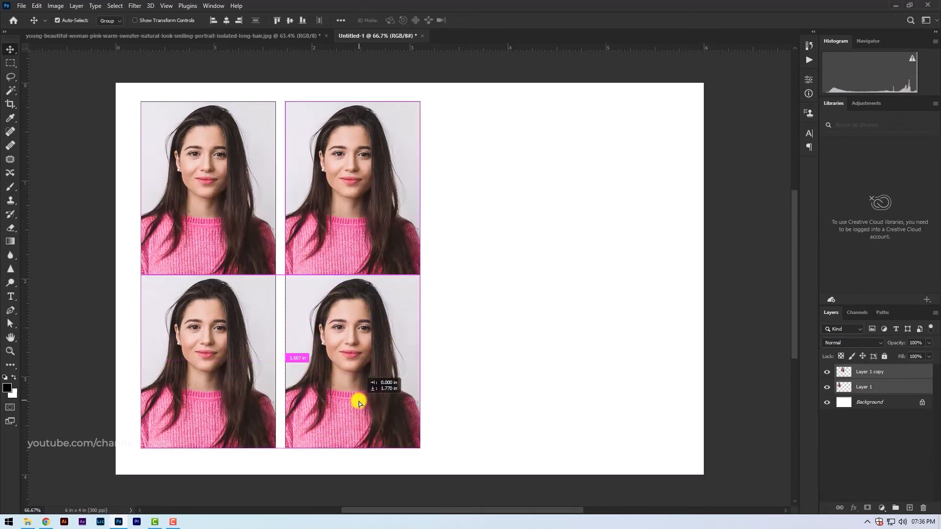
drag(358, 403, 358, 414)
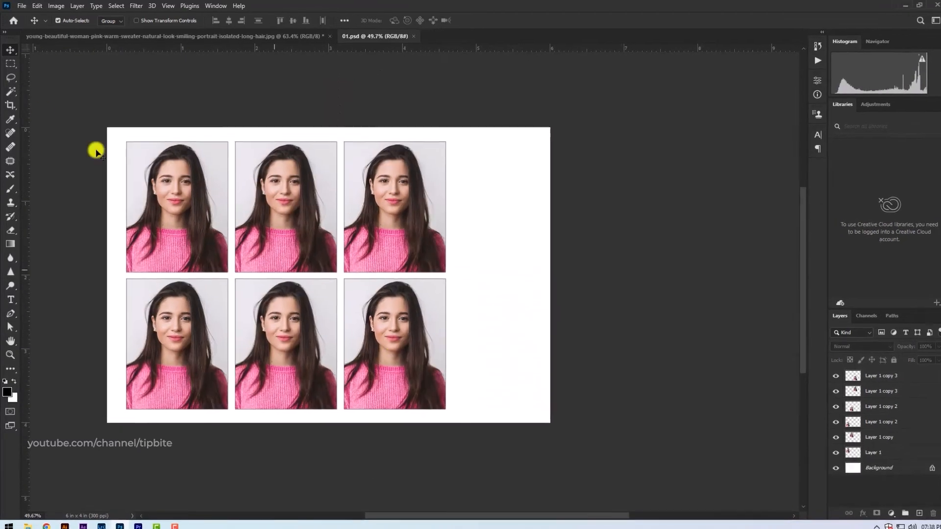
Save As a JPEG named 'passport print', accepting maximum quality 12.
click(21, 6)
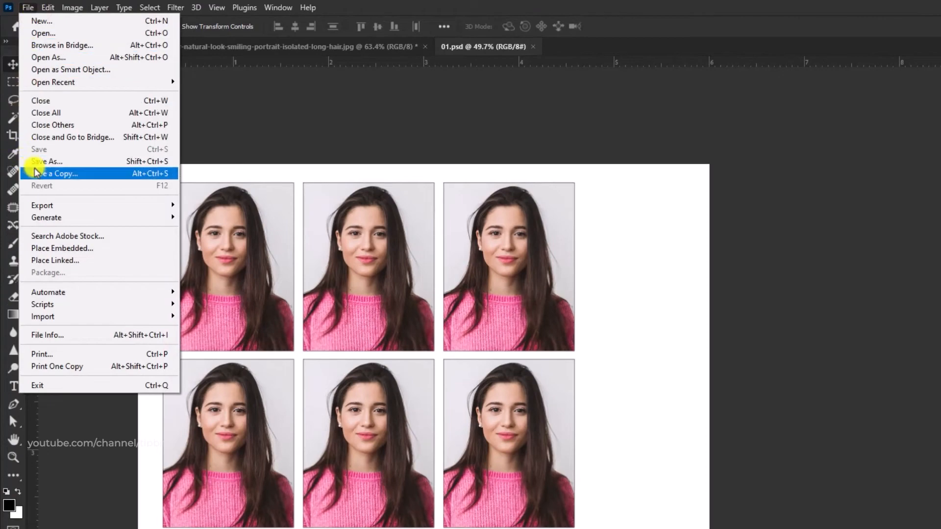
mouse_move(39, 154)
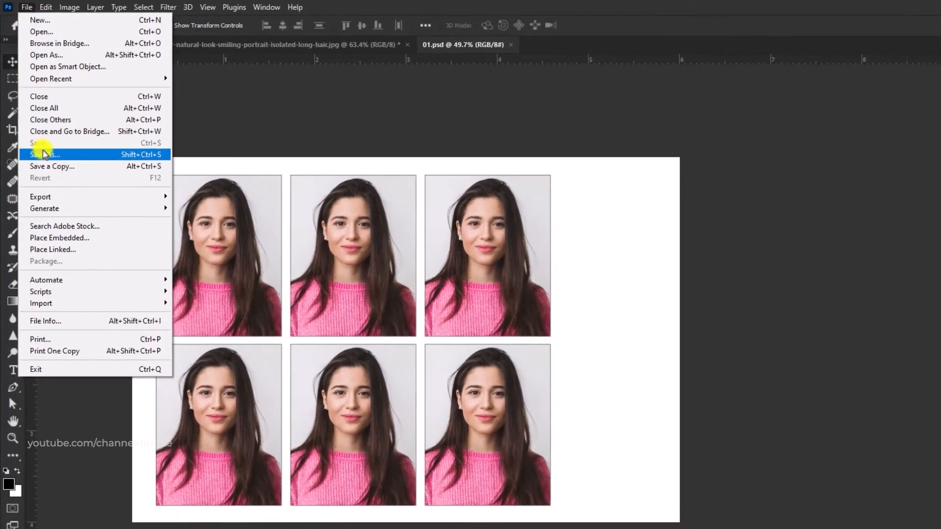
click(42, 154)
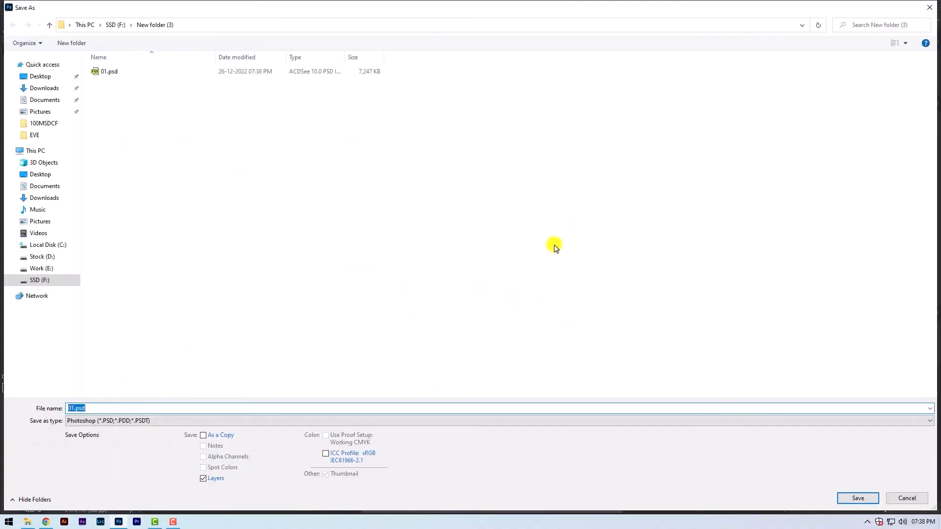
mouse_move(3, 382)
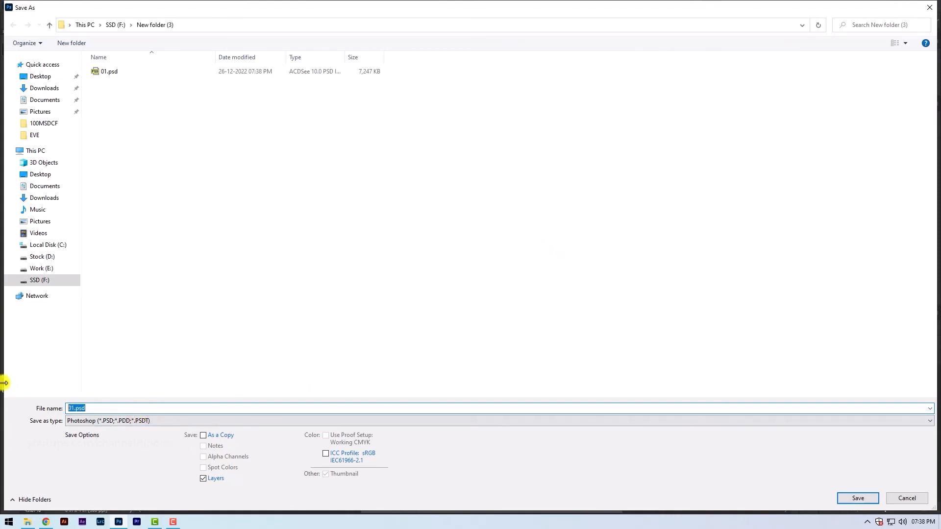
text(passport)
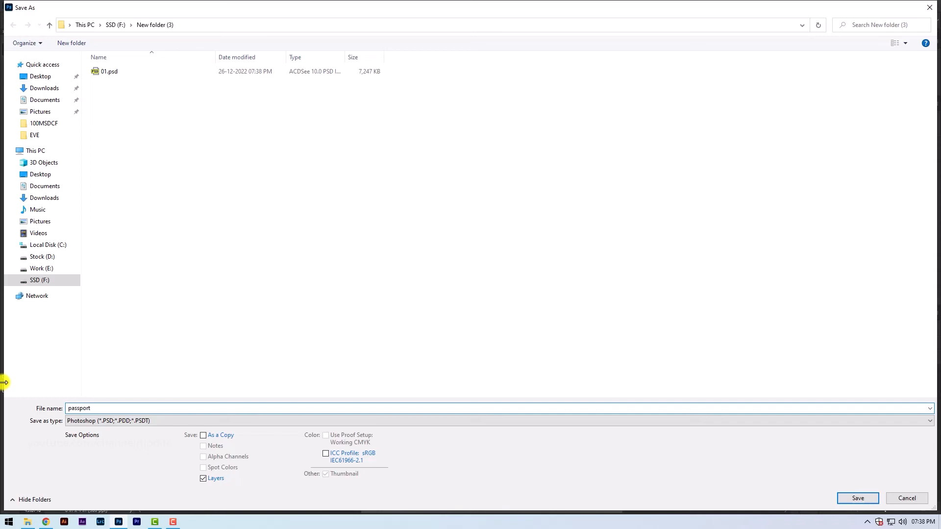
text(print)
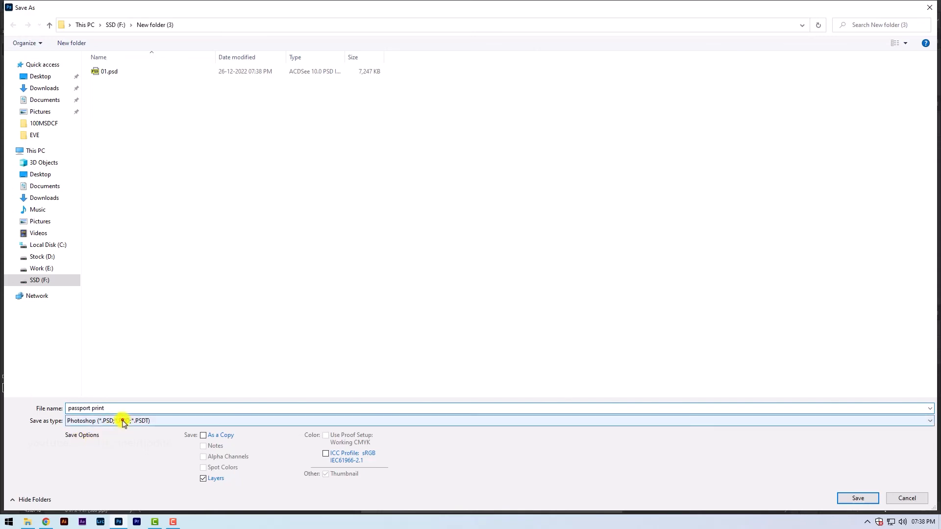
click(123, 420)
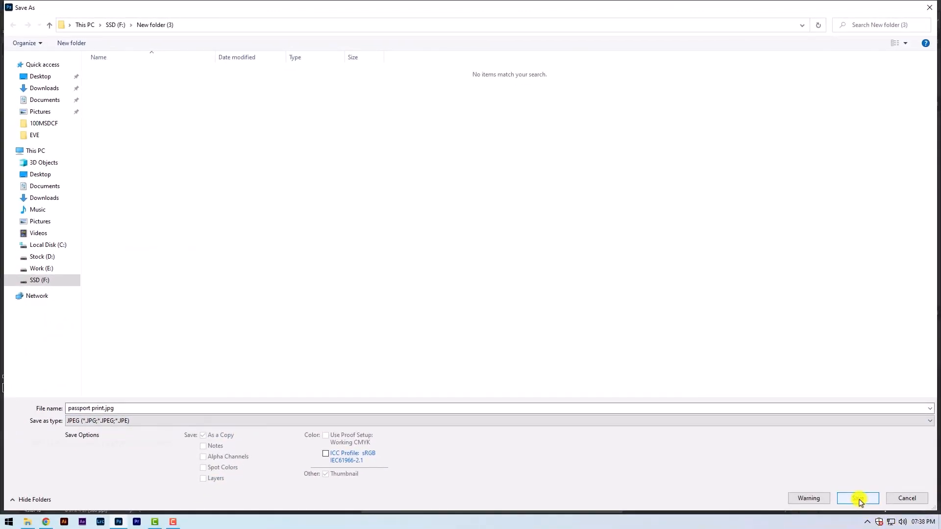
click(858, 499)
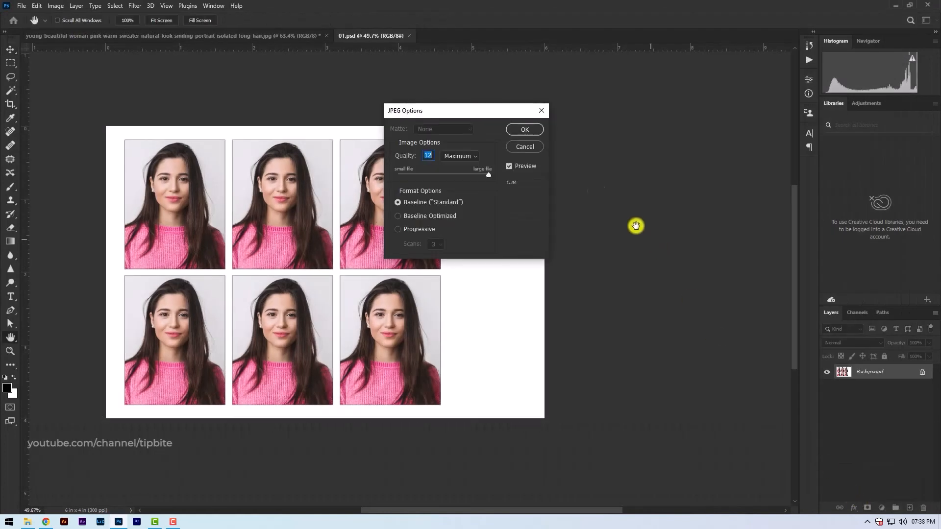
click(525, 129)
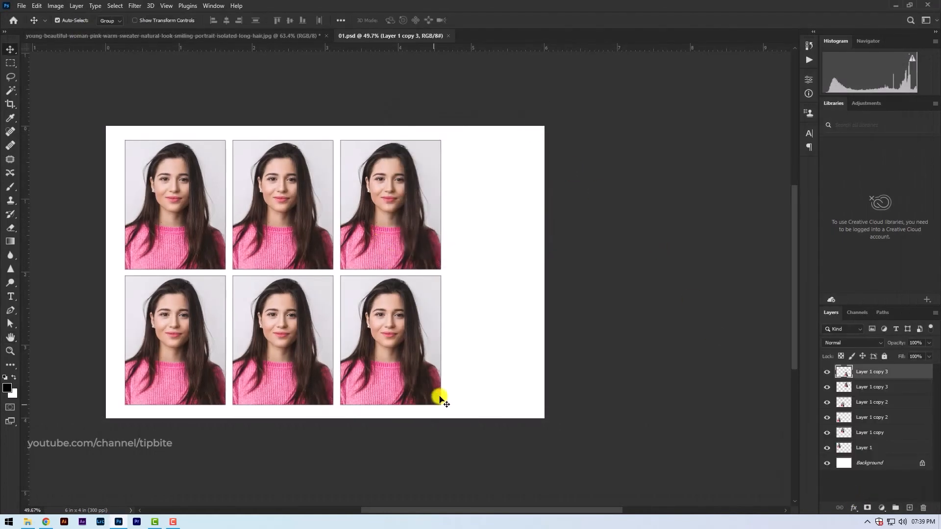